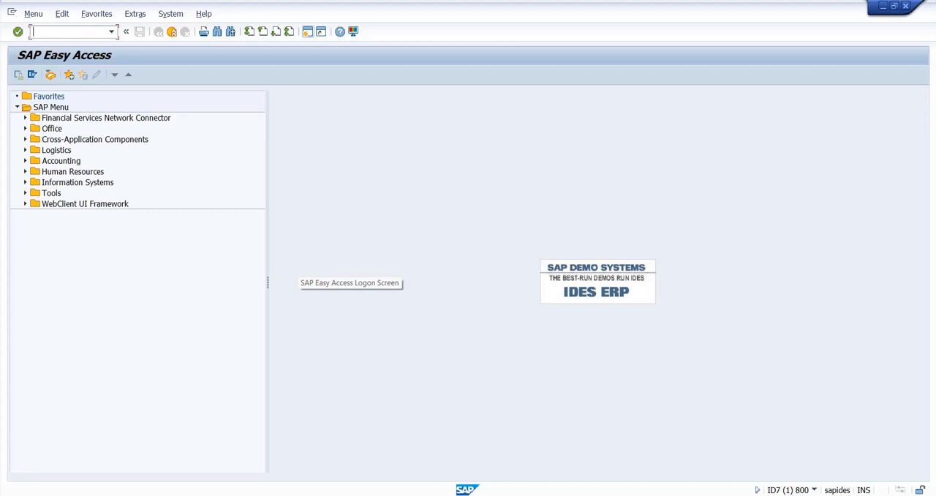
pyautogui.moveTo(236, 127)
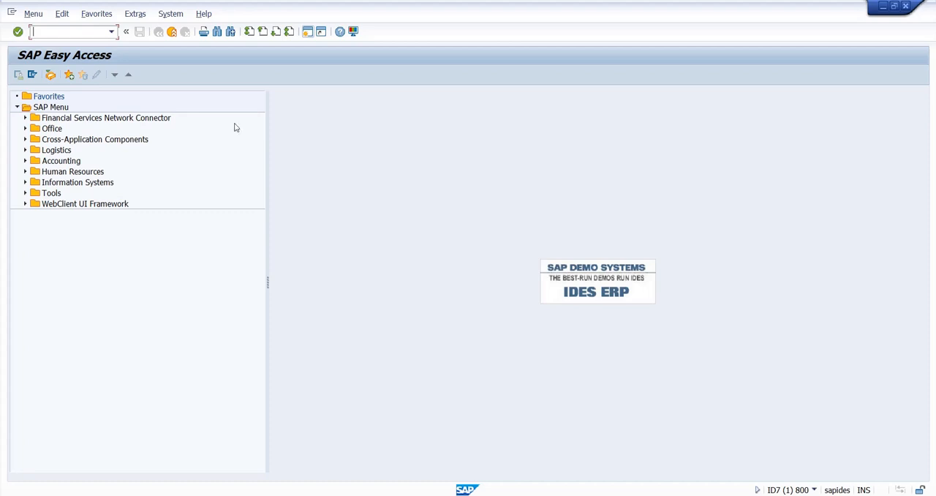
pyautogui.moveTo(86, 33)
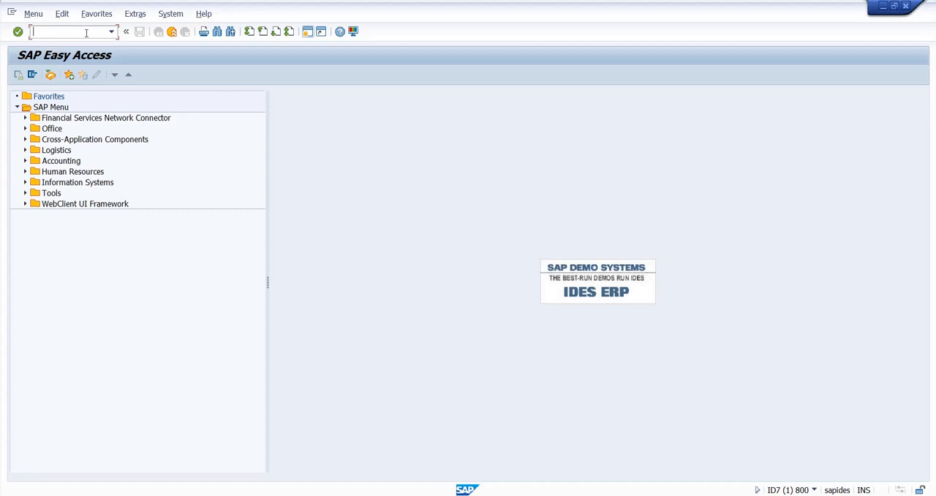
# - Run transaction OX10 to list the existing plants
pyautogui.write('ox')
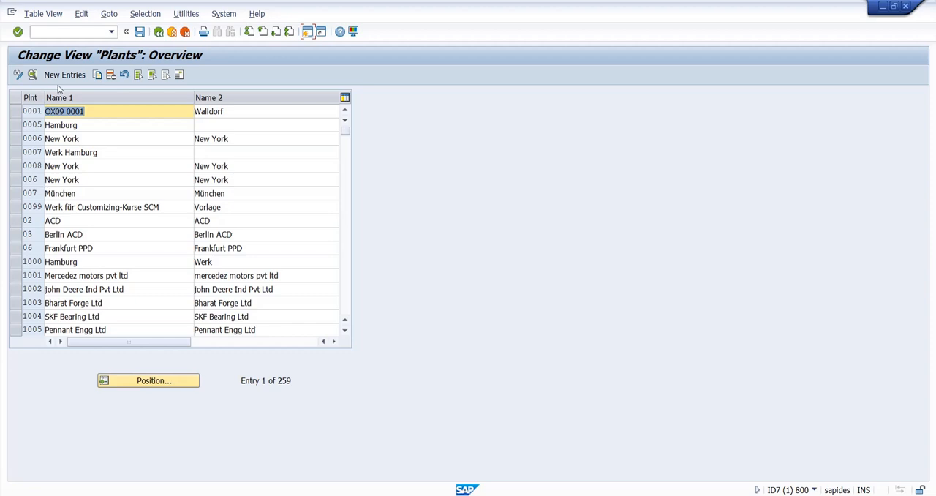
pyautogui.moveTo(64, 75)
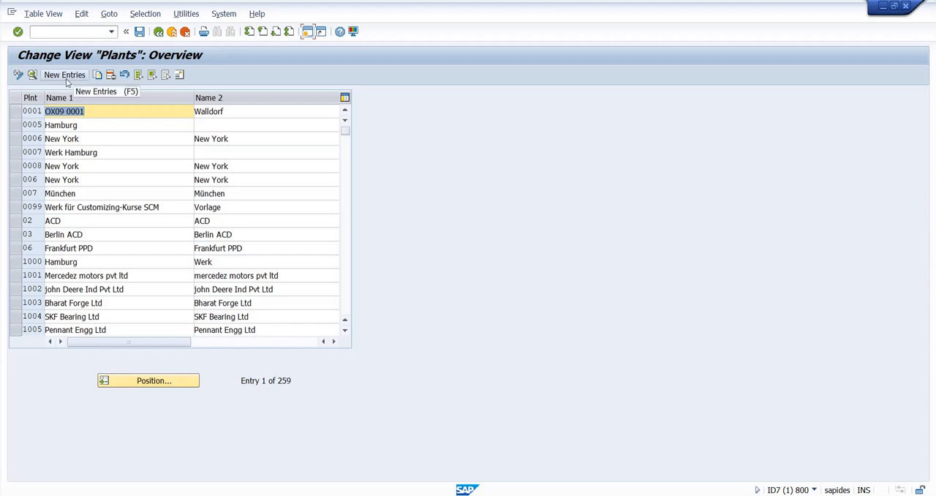
pyautogui.moveTo(18, 261)
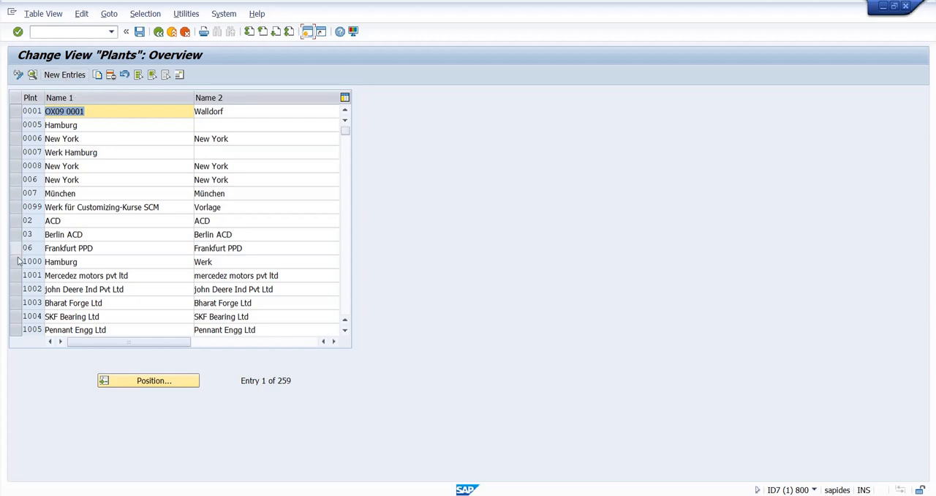
# - Select plant 1000 Hamburg as the template to copy
pyautogui.click(31, 261)
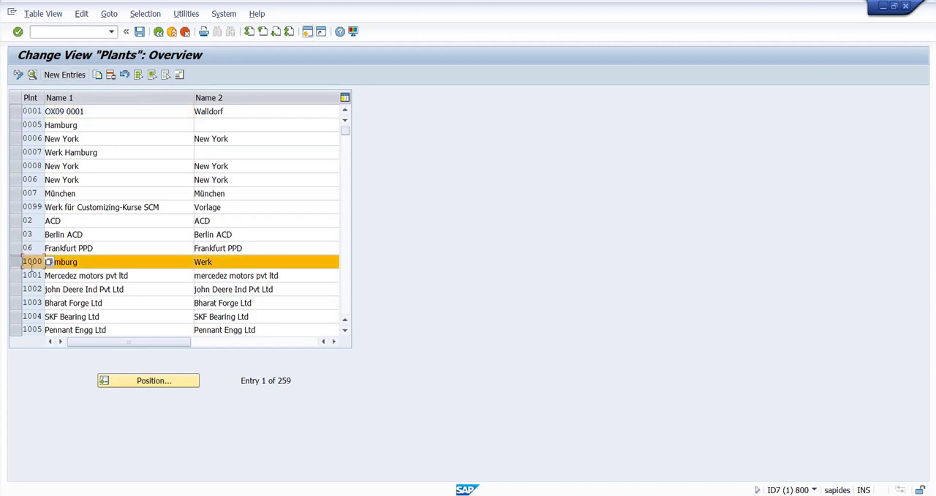
pyautogui.moveTo(97, 74)
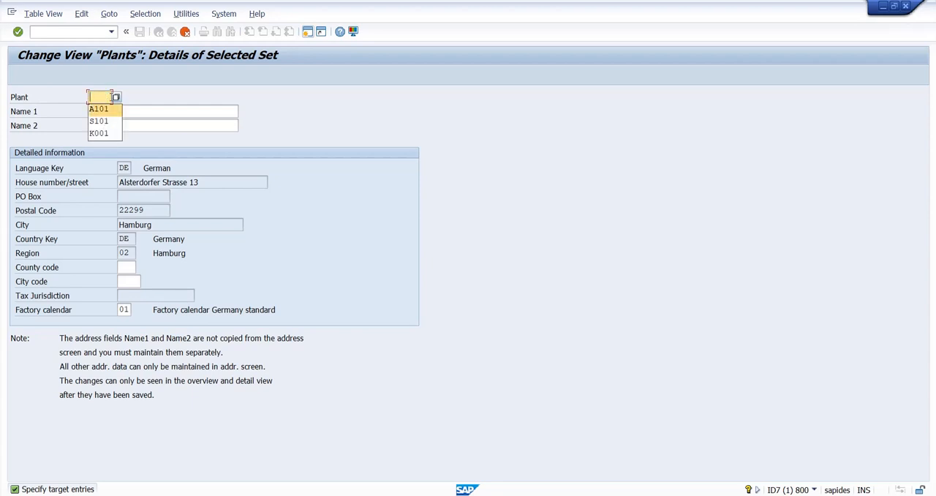
# - Enter plant A101 with Name 1 'Plant 1' and Name 2 'A101' in the copy
pyautogui.click(98, 108)
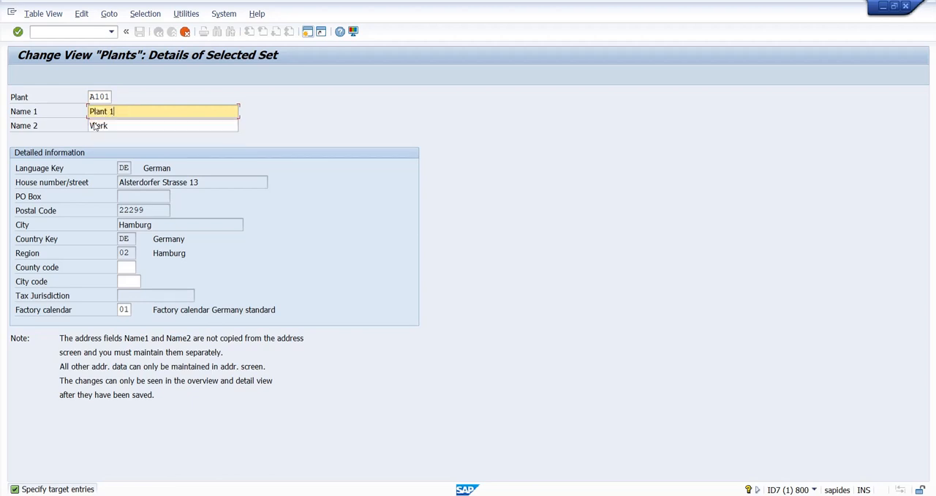
pyautogui.click(163, 125)
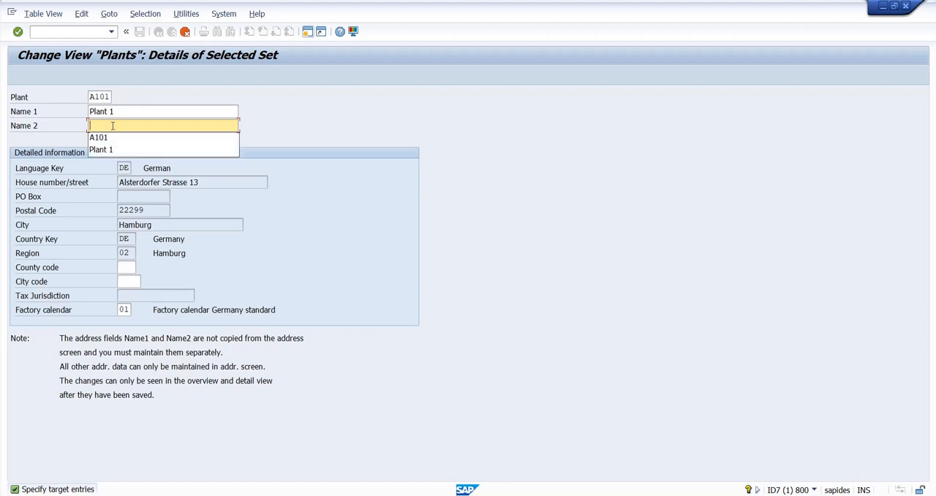
pyautogui.click(98, 137)
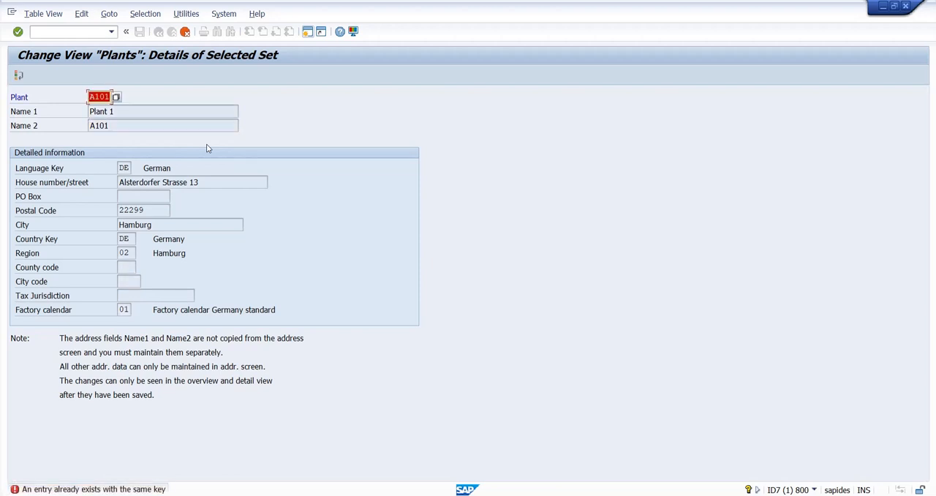
pyautogui.moveTo(103, 157)
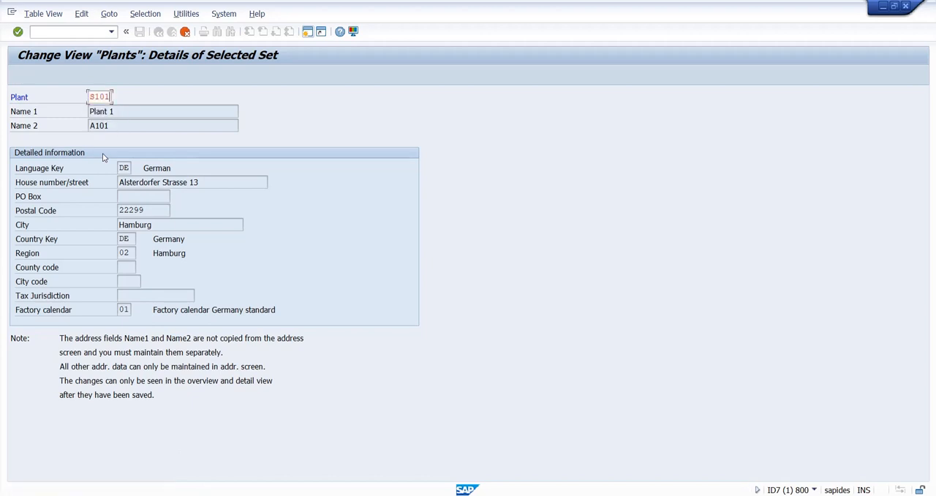
# - Change the duplicate plant number and the second name to S101
pyautogui.click(162, 126)
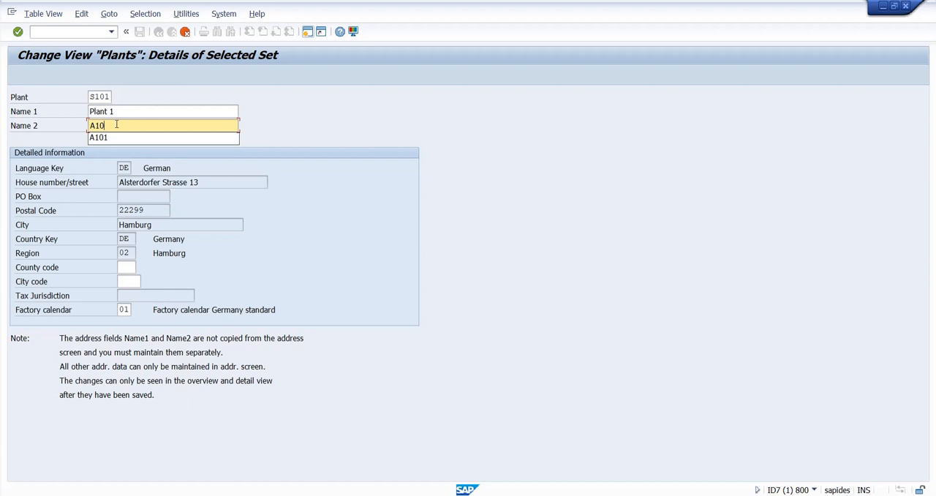
pyautogui.write('S101')
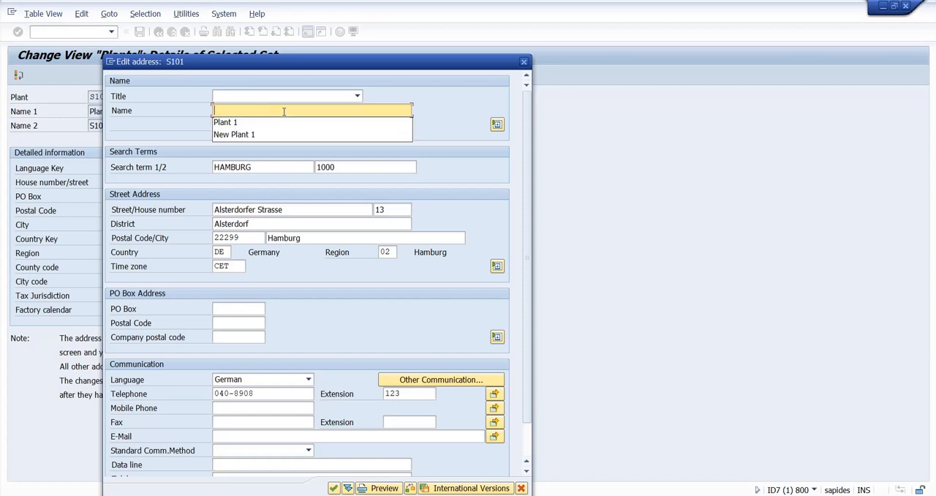
# - Set the address name and search term 1 to 'Plant 1' and search term 2 to 'S101'
pyautogui.write('Plant 1')
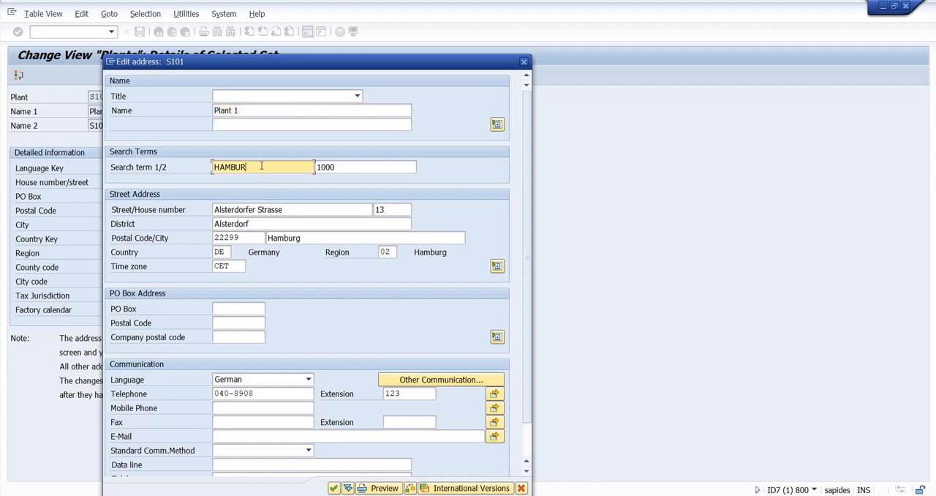
pyautogui.write('Plan')
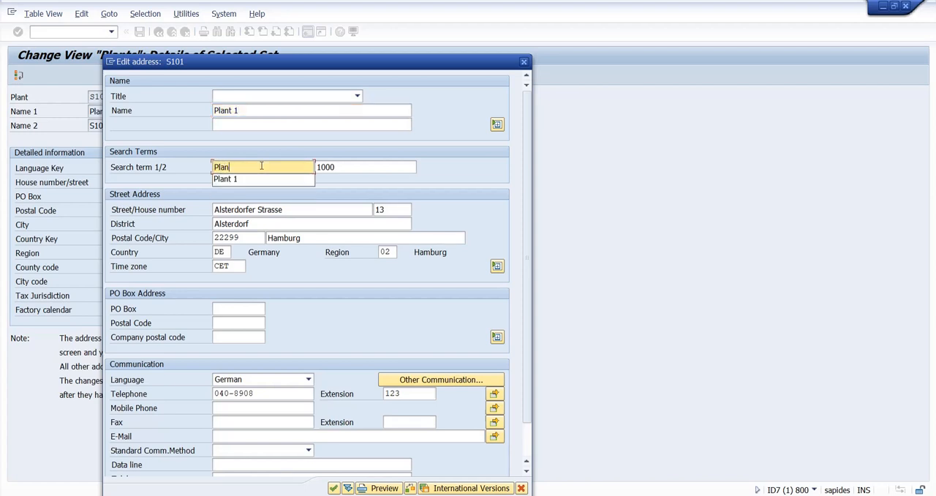
pyautogui.write('Plant 1')
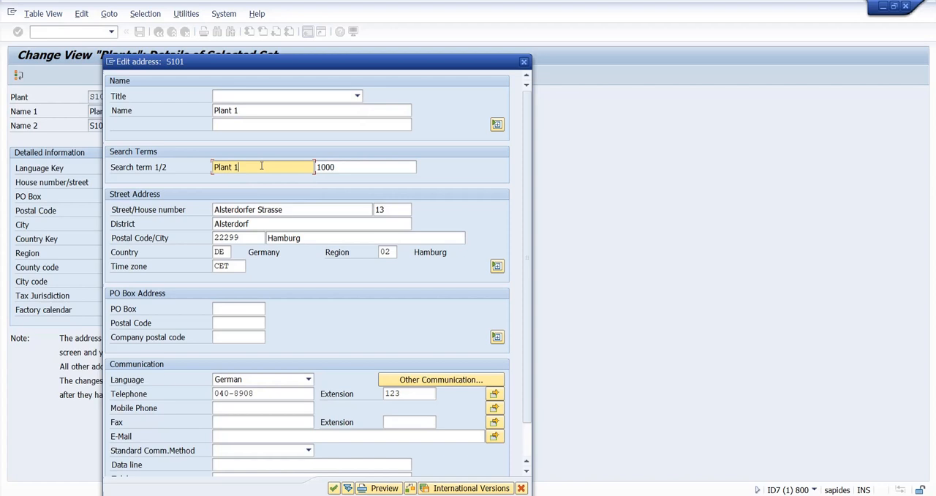
pyautogui.click(366, 167)
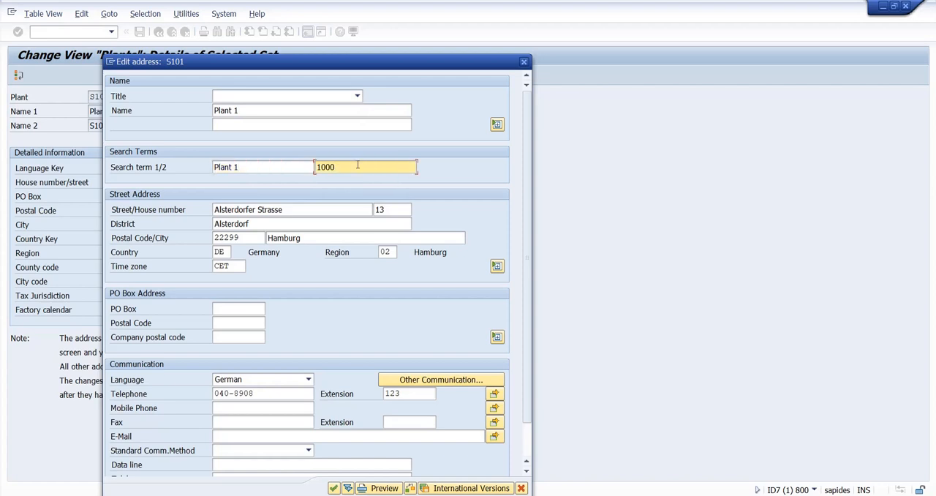
pyautogui.write('A01')
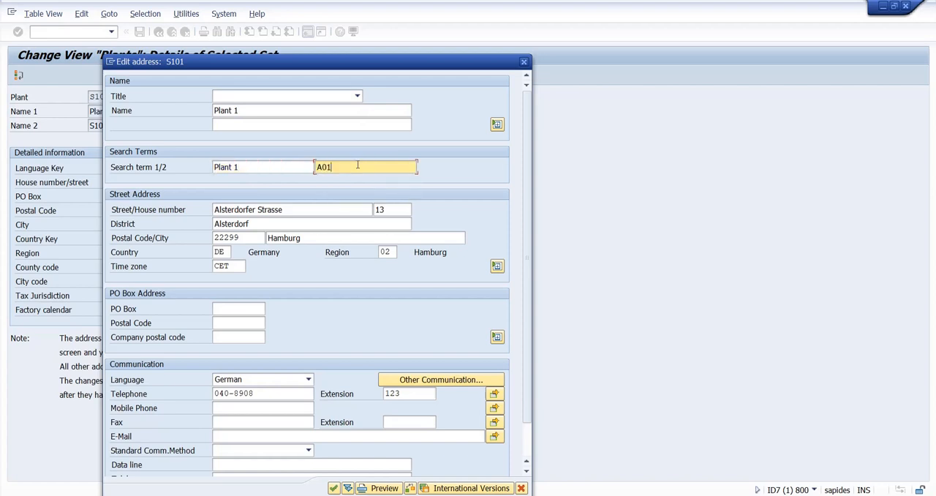
pyautogui.write('S101')
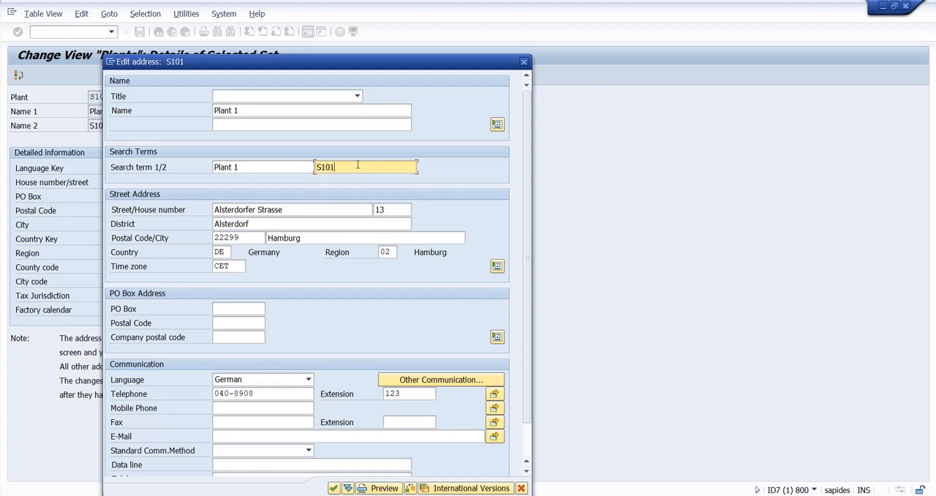
pyautogui.click(293, 209)
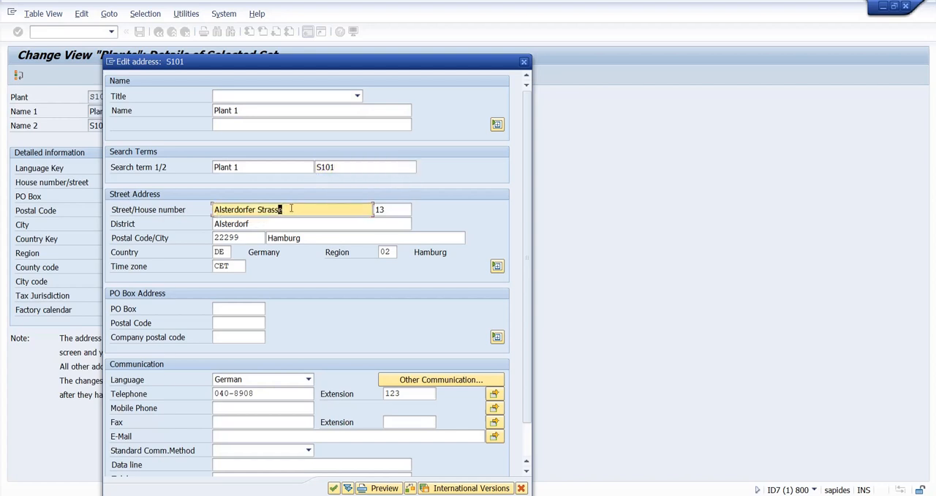
pyautogui.moveTo(289, 209)
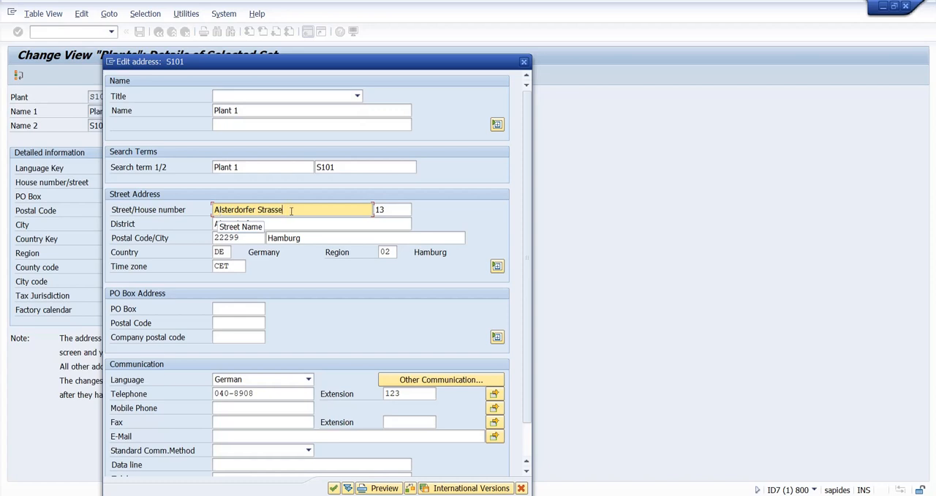
# - Enter Main Street 20 as the street and update the postal code to 42201
pyautogui.write('A')
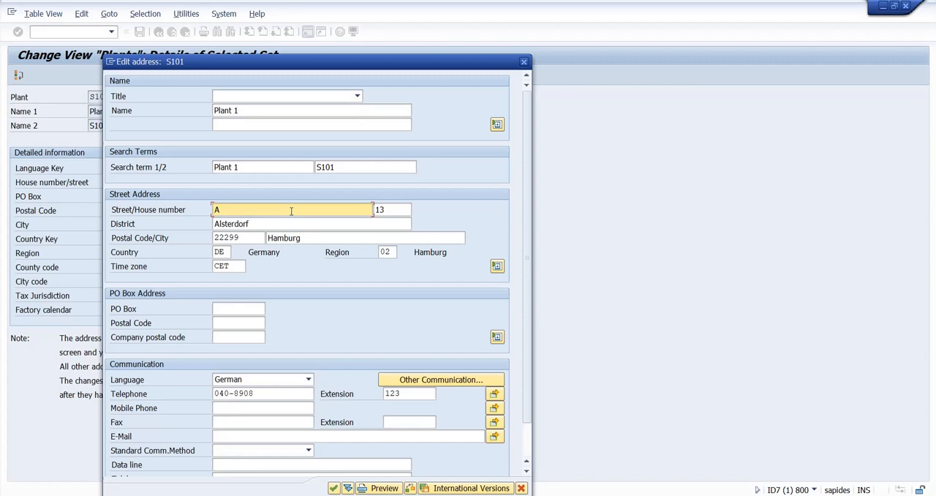
pyautogui.write('Main')
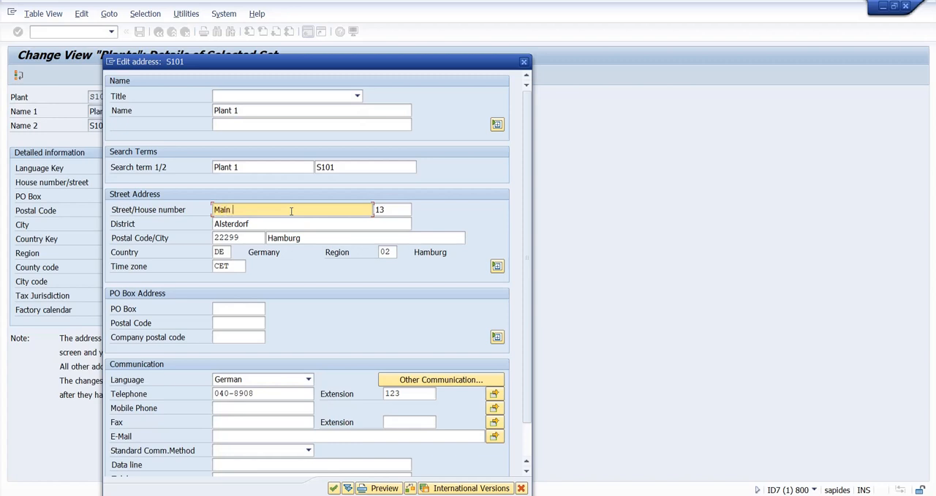
pyautogui.write('Street')
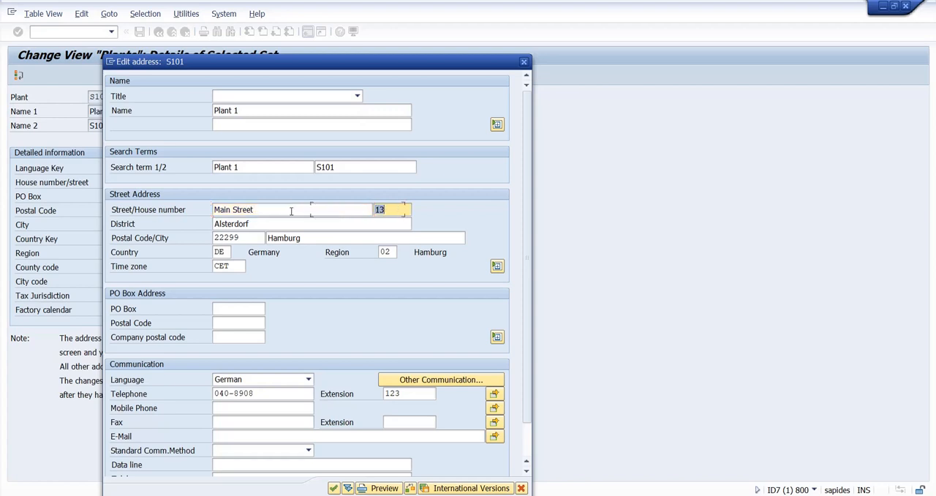
pyautogui.write('20')
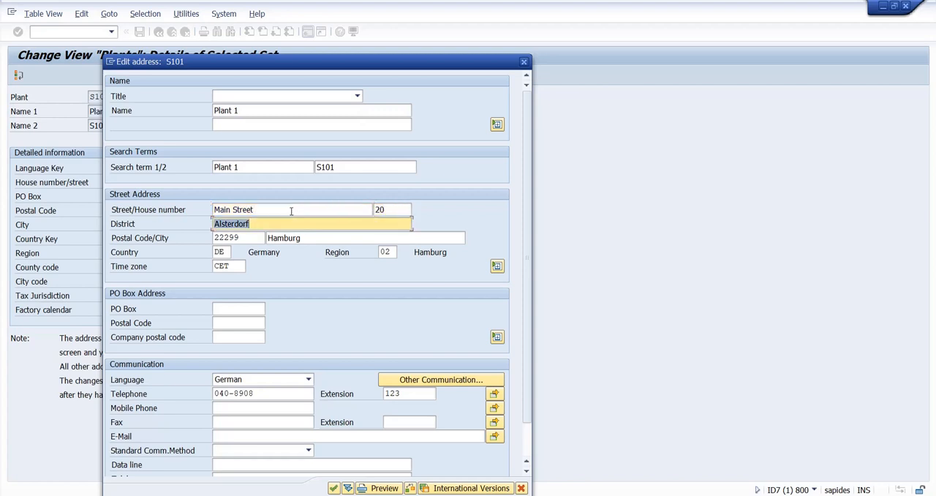
pyautogui.click(238, 237)
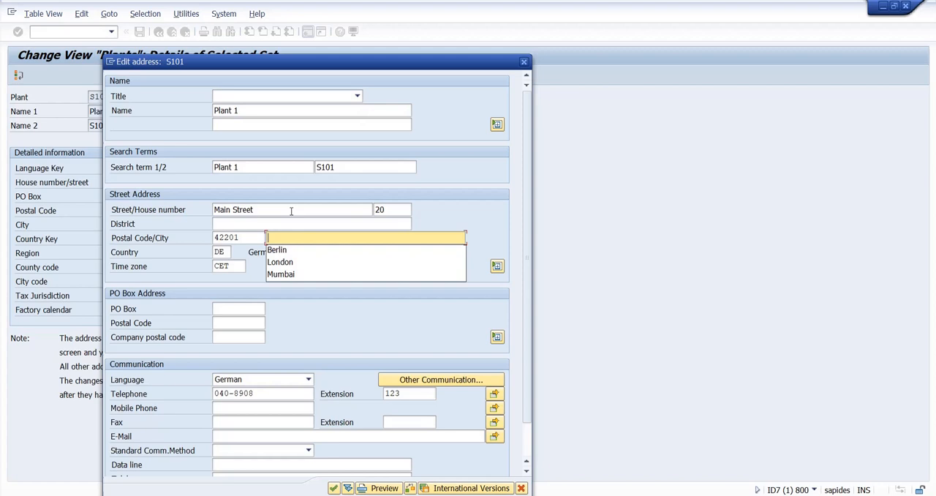
# - Set the city to Berlin and pick region 11 Berlin from the region list
pyautogui.click(276, 249)
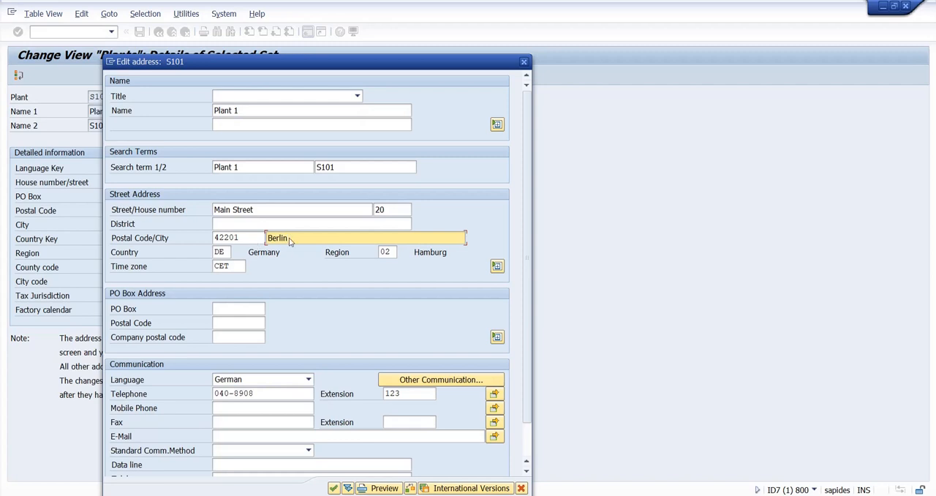
pyautogui.click(223, 252)
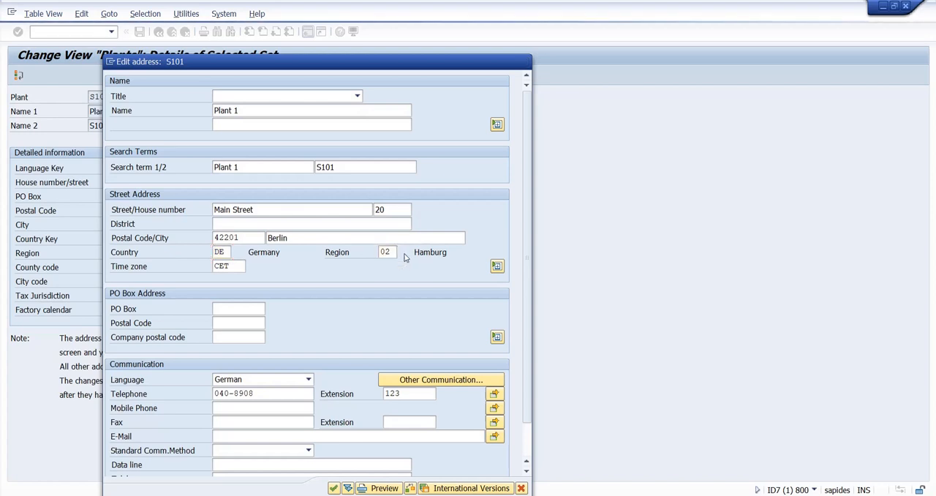
pyautogui.click(385, 251)
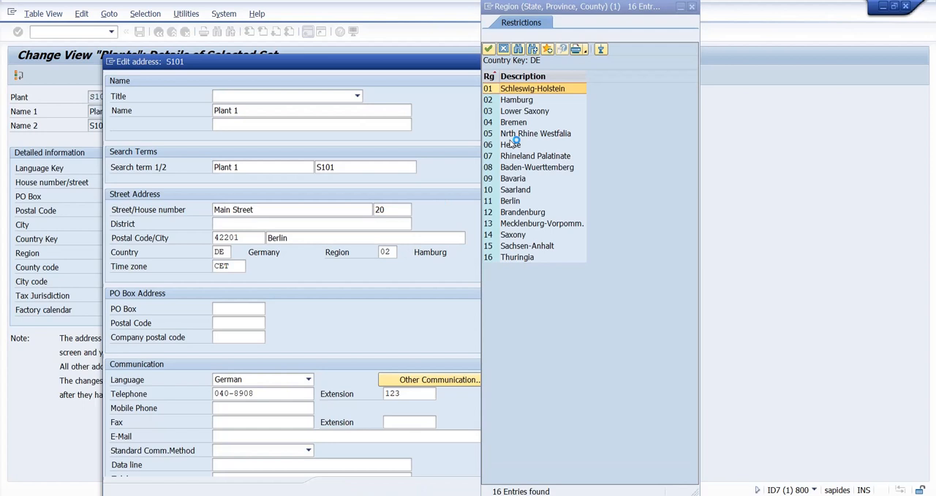
pyautogui.click(510, 200)
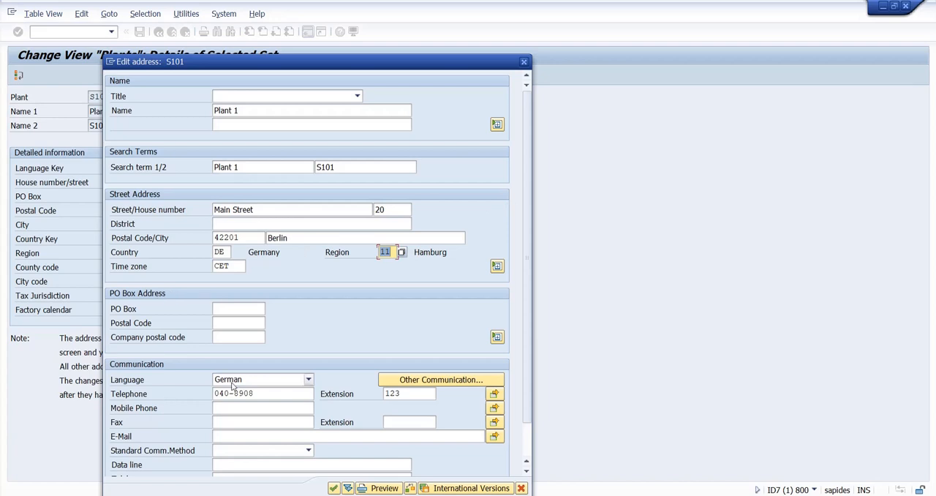
pyautogui.click(260, 380)
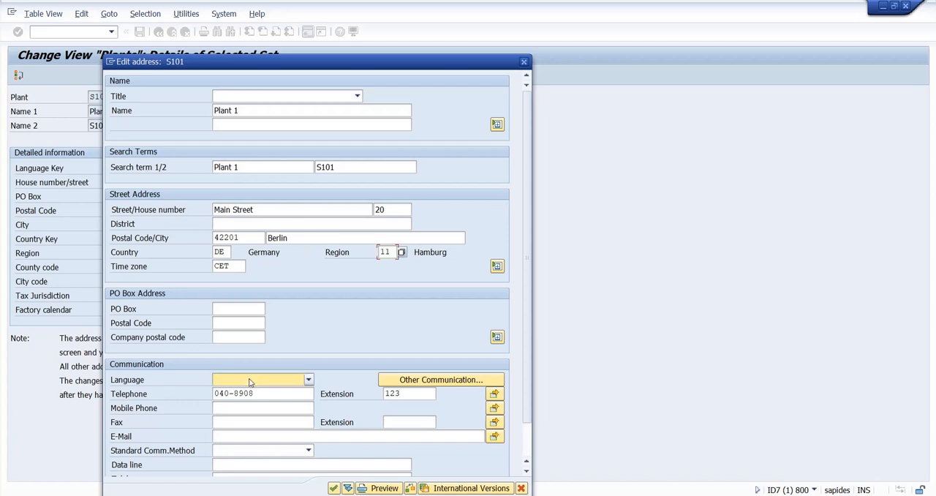
pyautogui.click(308, 378)
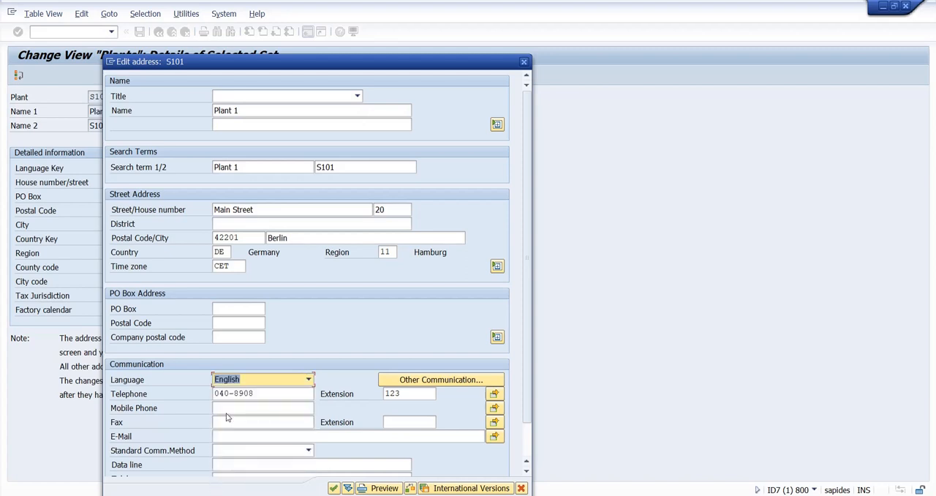
pyautogui.click(262, 393)
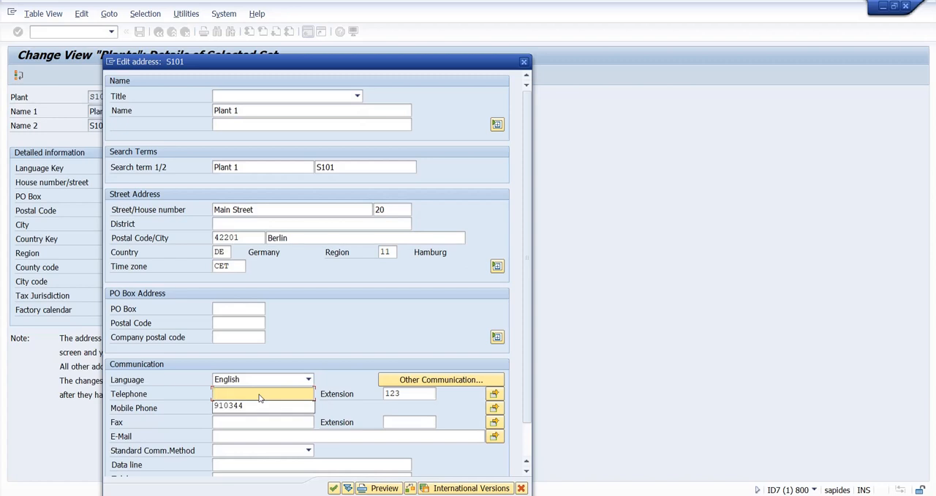
pyautogui.write('91028')
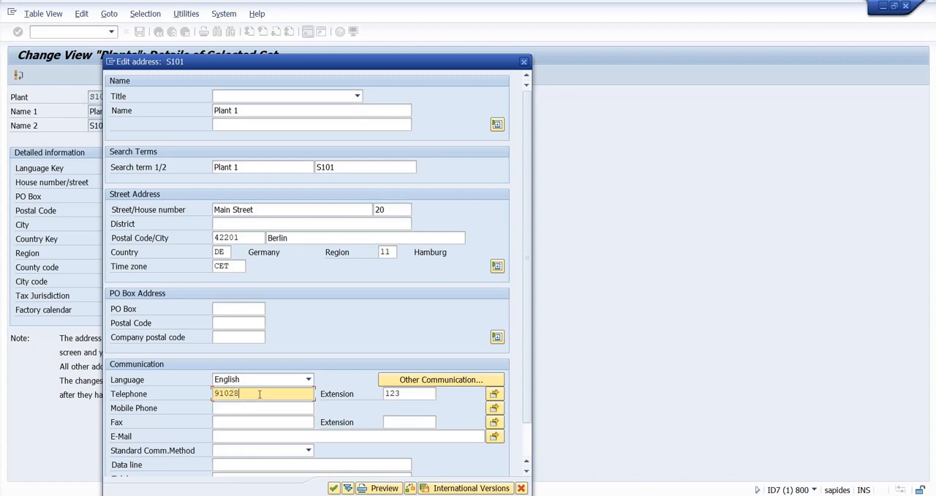
pyautogui.write('2')
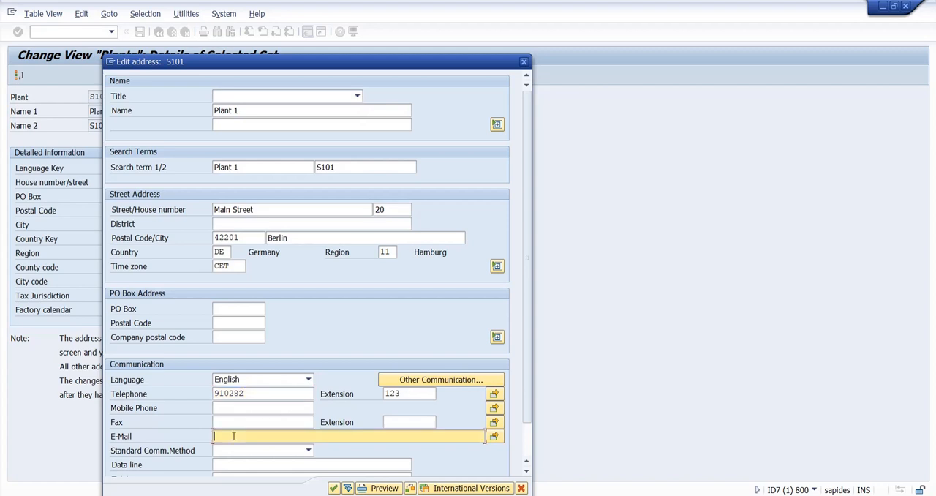
pyautogui.write('Test')
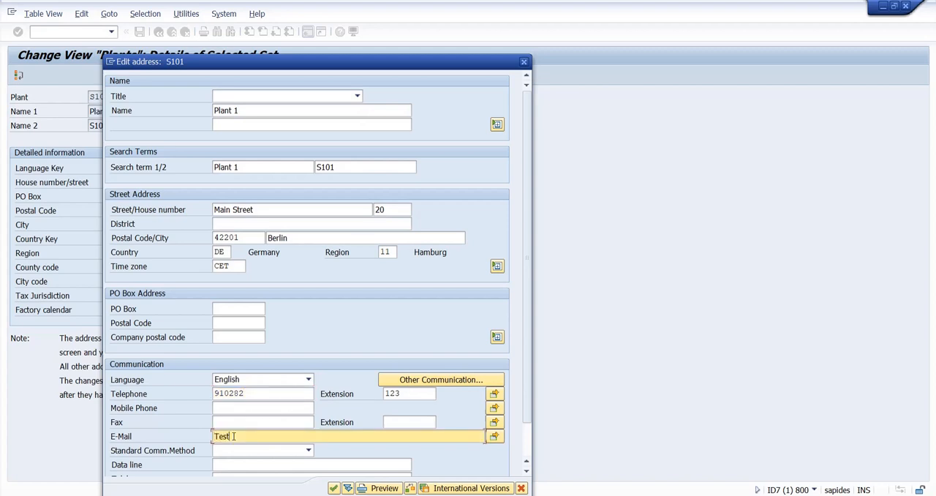
pyautogui.write('@gmail.')
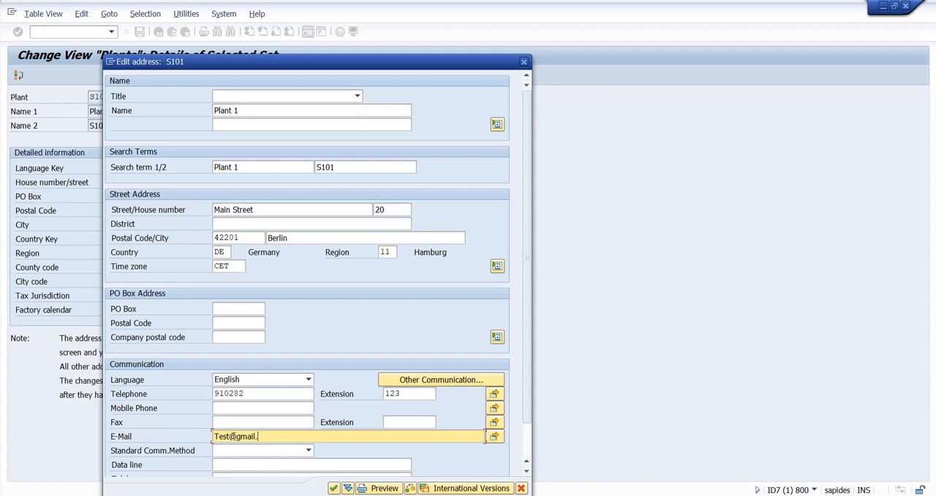
pyautogui.write('com')
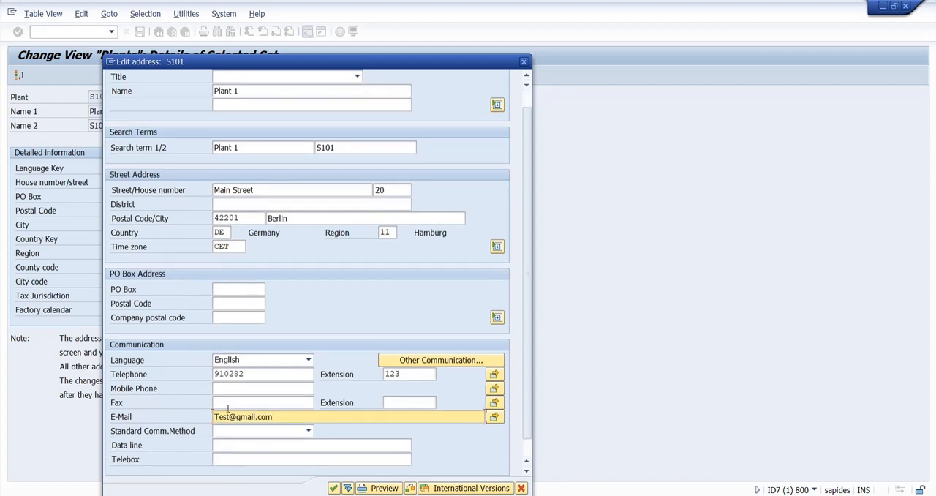
pyautogui.moveTo(296, 380)
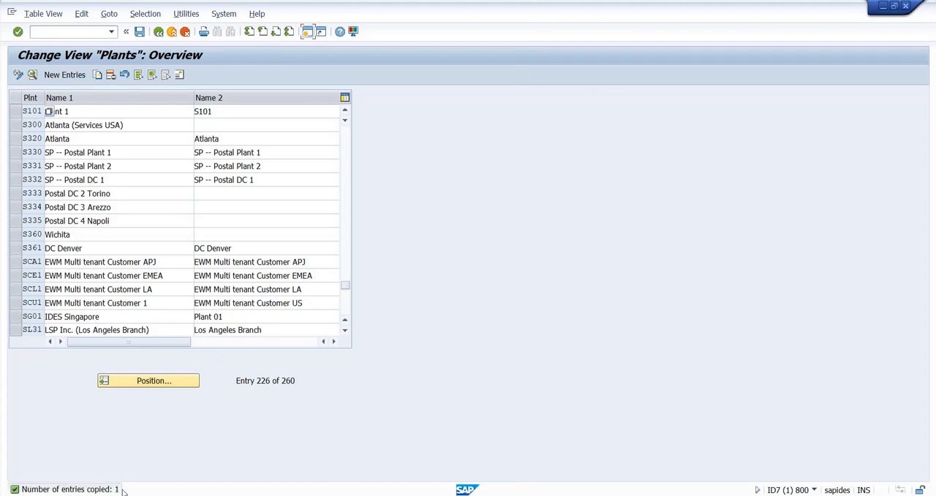
# - Select the new S101 'Plant 1' row and save it
pyautogui.click(16, 111)
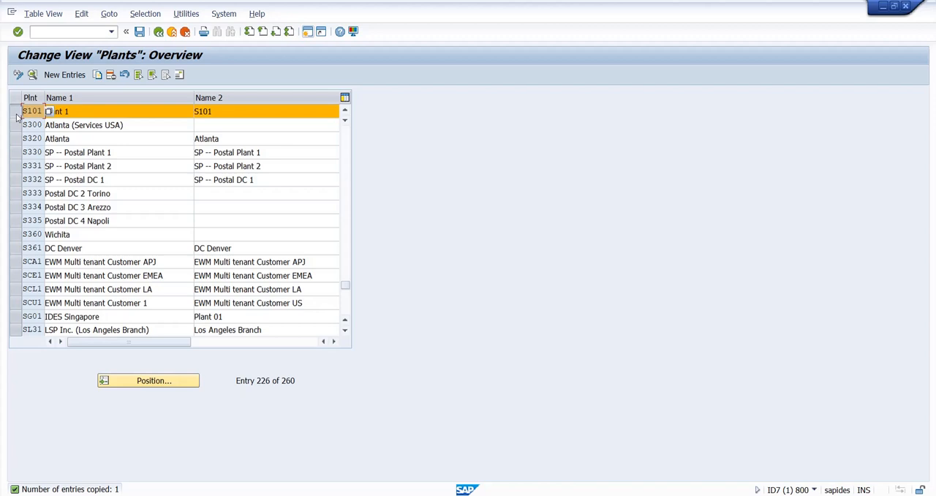
pyautogui.moveTo(114, 105)
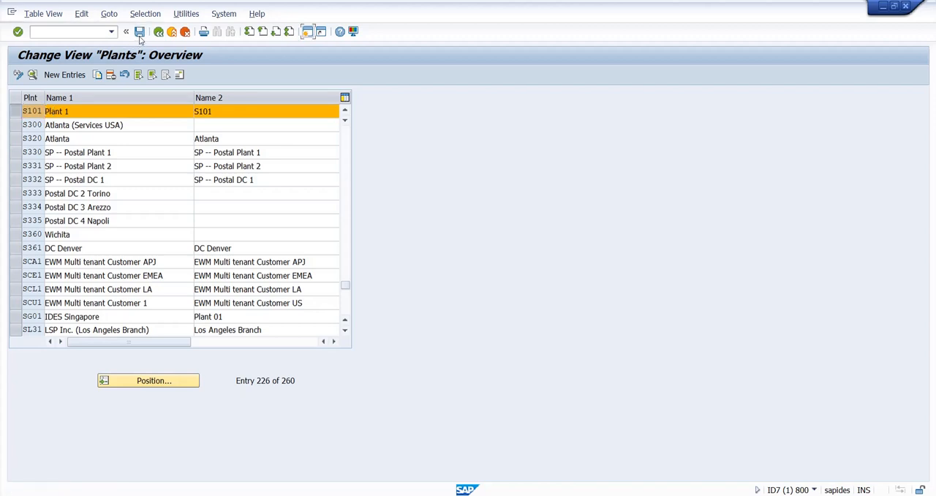
pyautogui.click(139, 31)
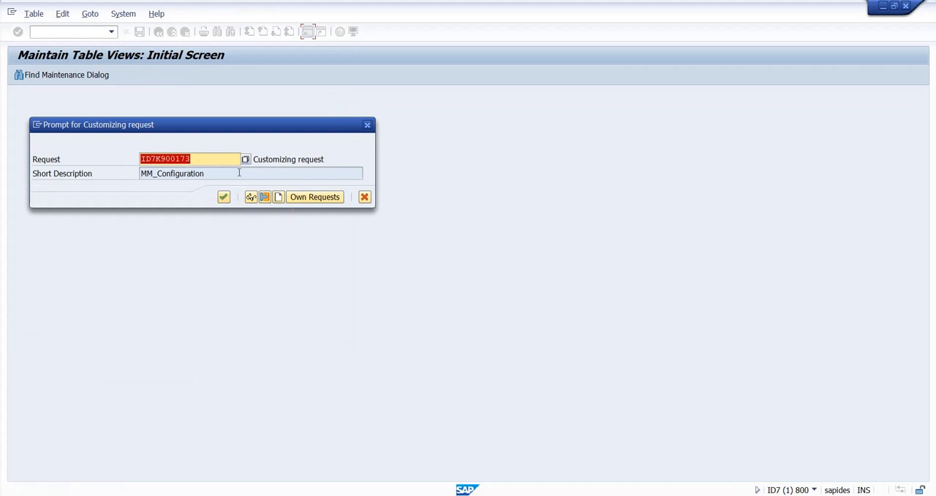
pyautogui.moveTo(278, 197)
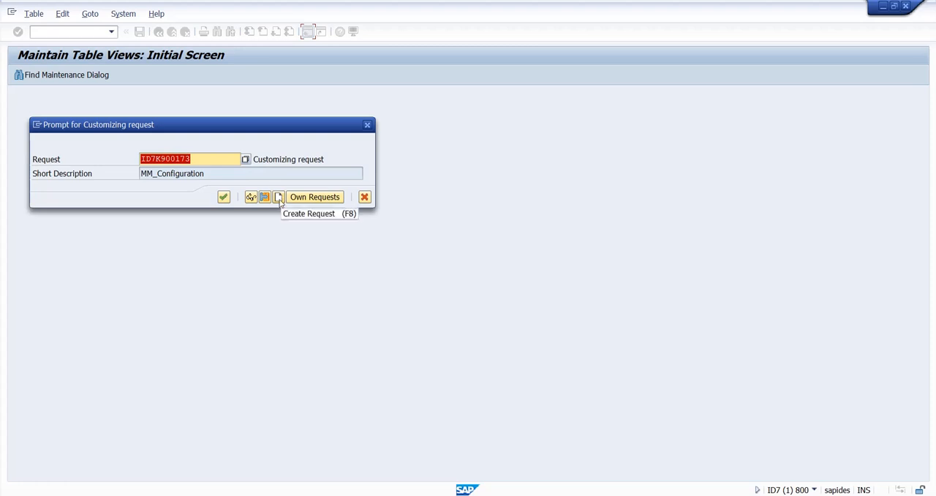
pyautogui.moveTo(224, 197)
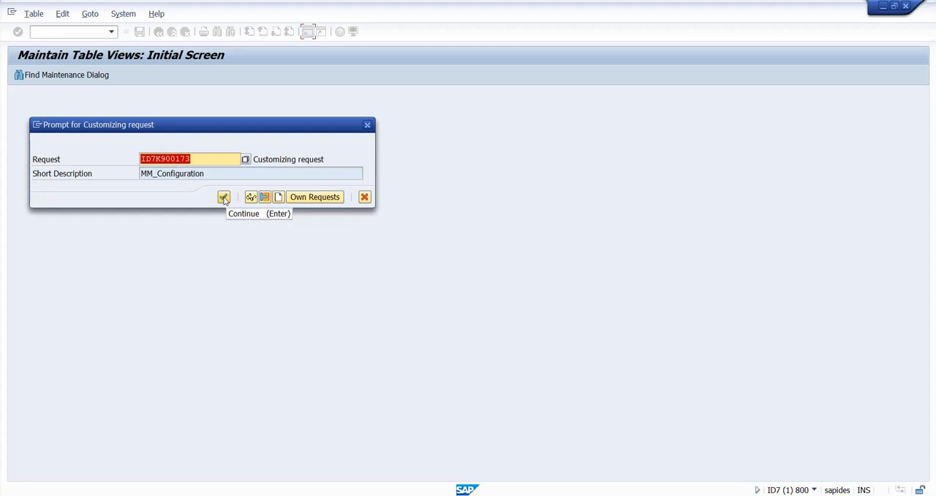
# - Confirm customizing request ID7K900173 (MM_Configuration) to complete the save
pyautogui.click(223, 197)
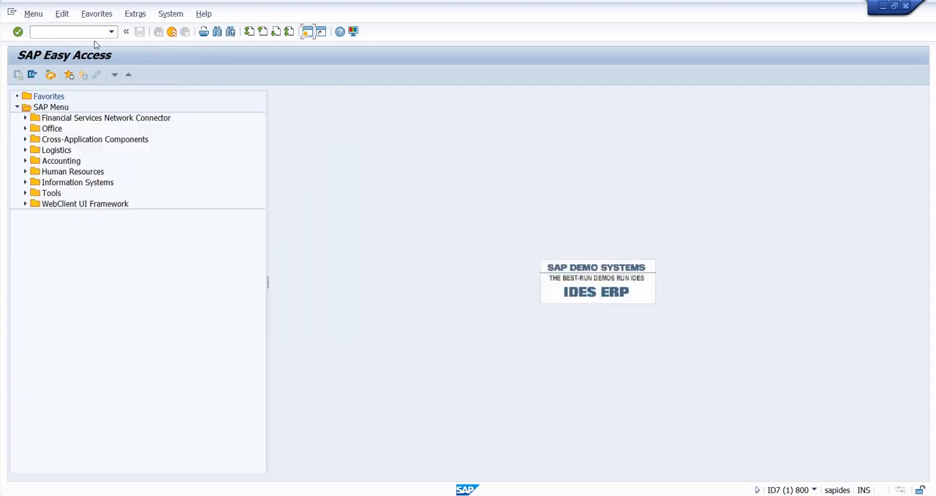
# - Open table T001W in SE16 and restrict the selection to plant S101
pyautogui.write('se16')
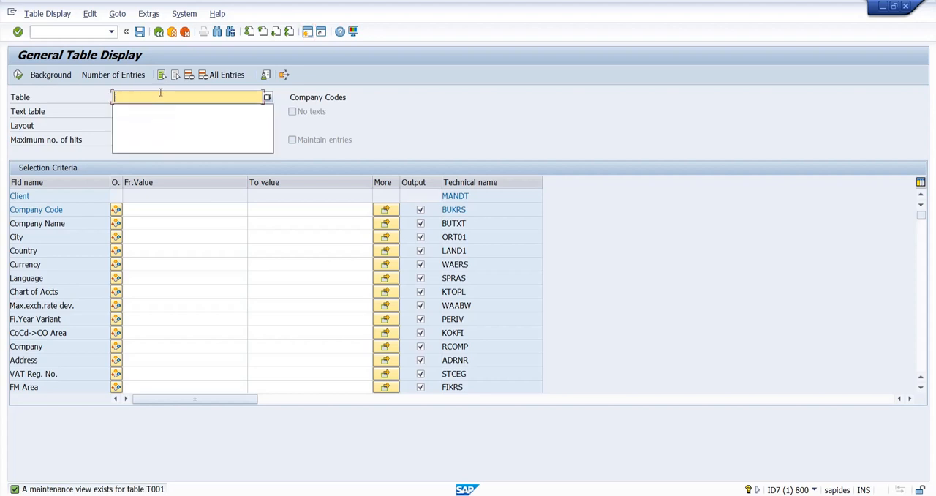
pyautogui.write('t001')
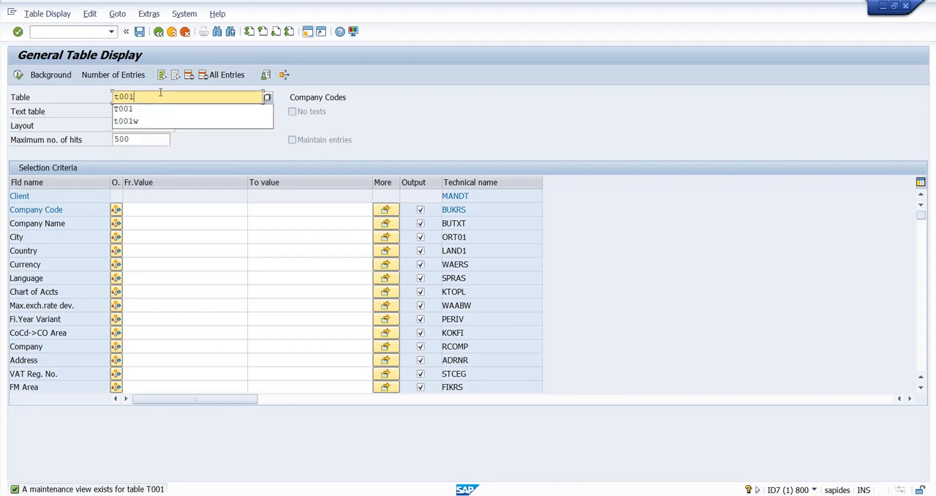
pyautogui.click(126, 121)
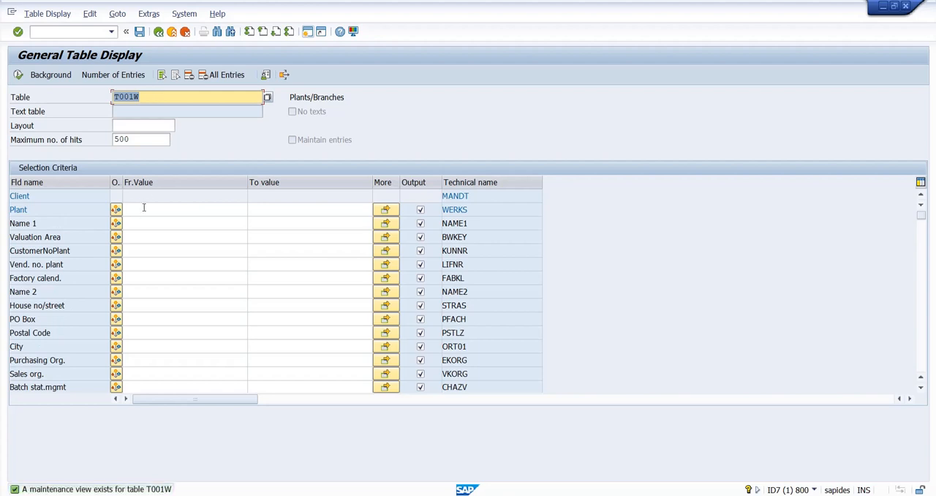
pyautogui.write('5010')
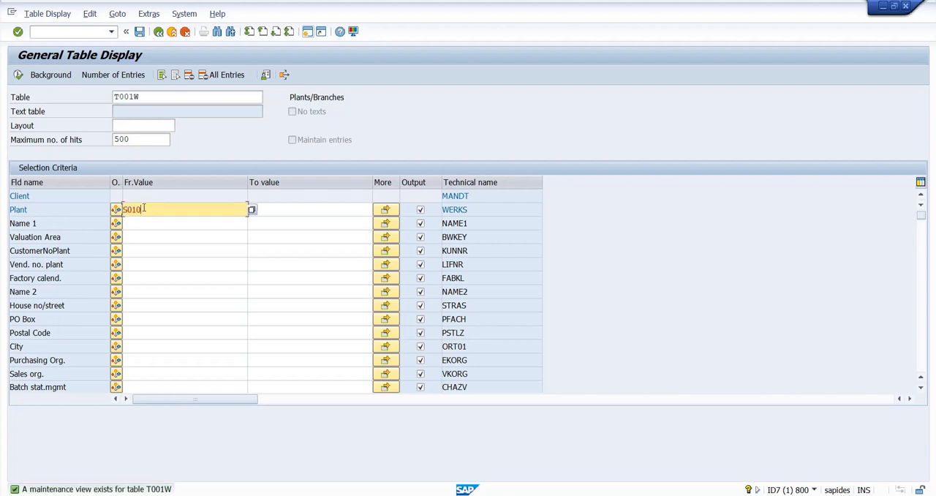
pyautogui.write('S101')
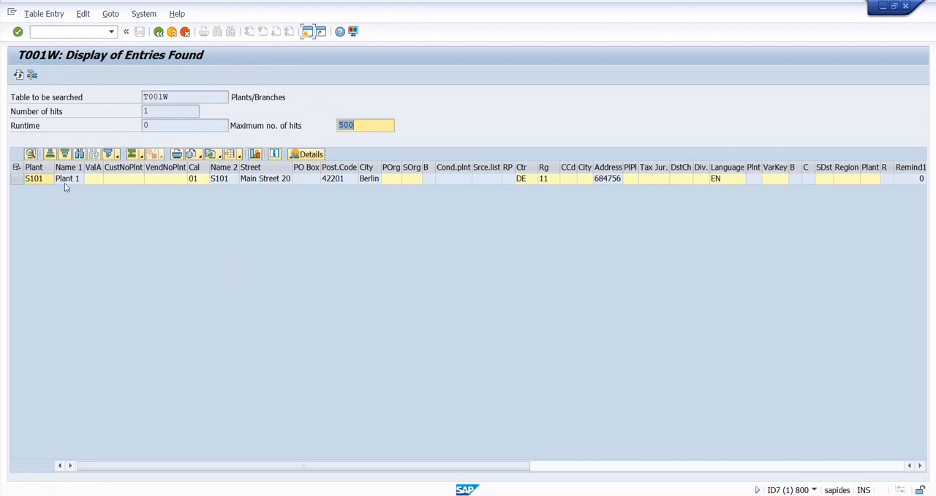
# - Select the S101 'Plant 1' row in the T001W results, showing Main Street 20, Berlin
pyautogui.click(18, 179)
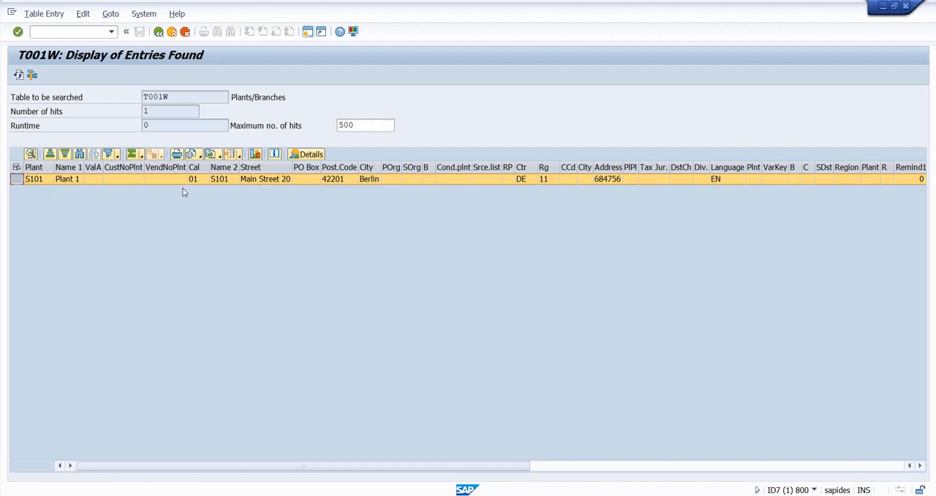
pyautogui.moveTo(305, 254)
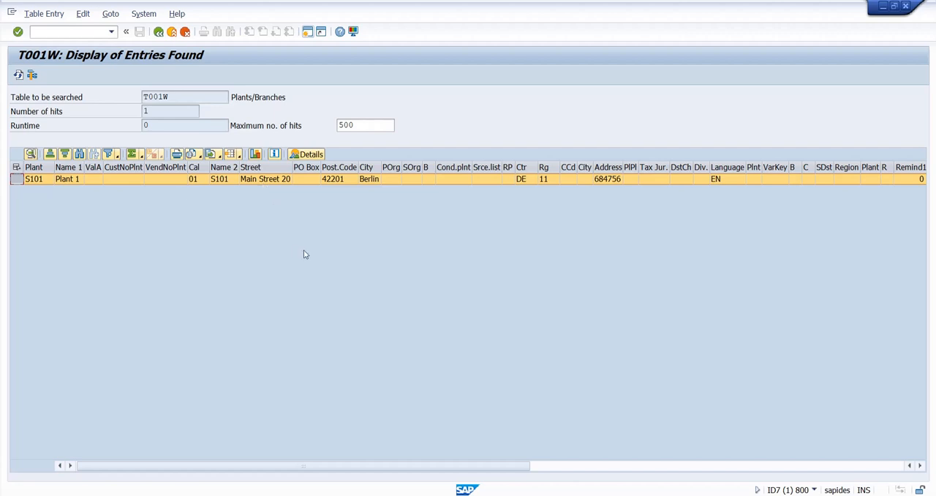